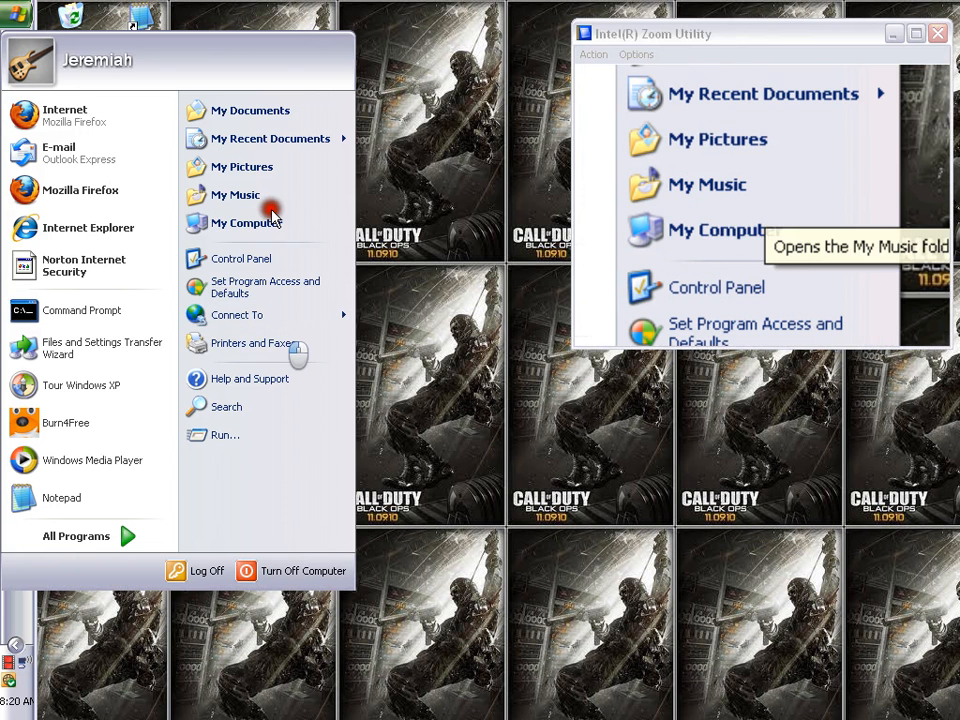
# Right-click My Computer in the Start menu to show its context menu
pyautogui.rightClick(245, 223)
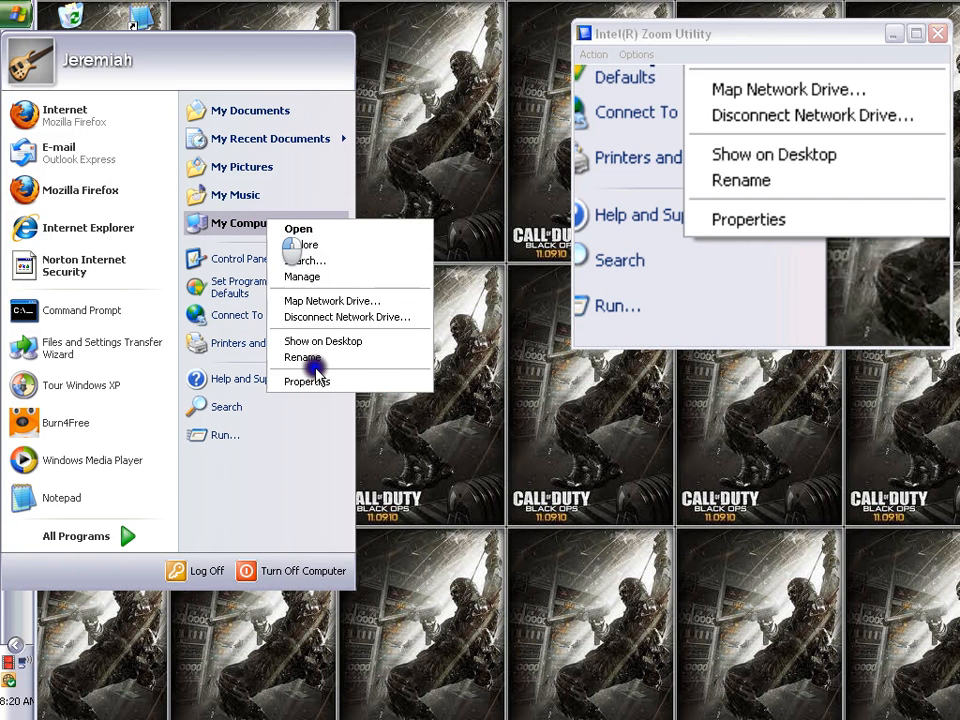
# Open My Computer's System Properties on the Advanced tab
pyautogui.click(308, 381)
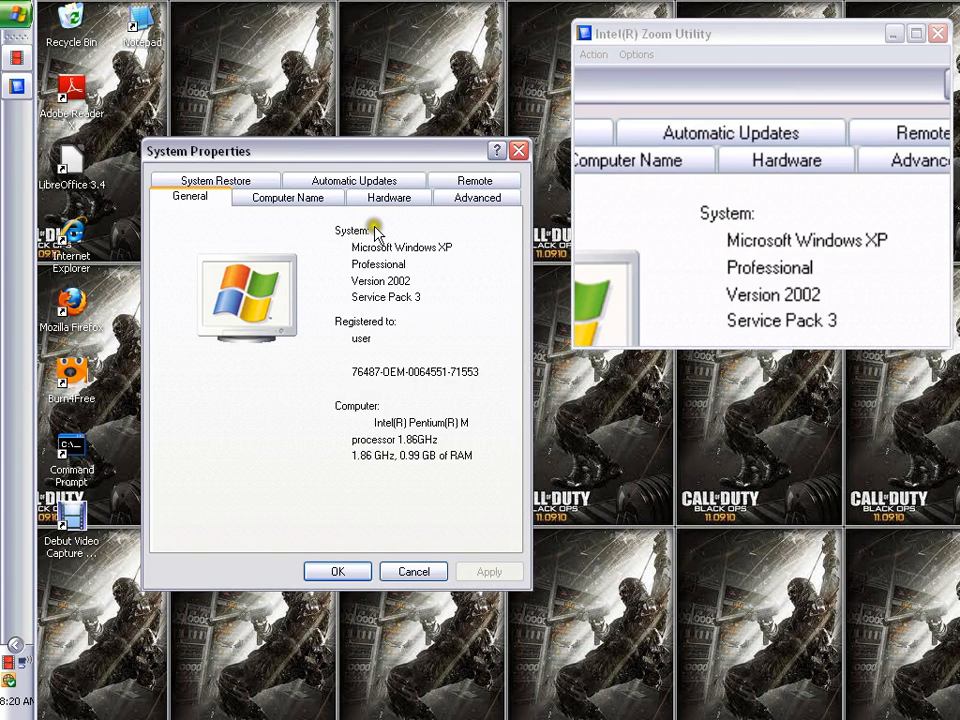
pyautogui.click(474, 197)
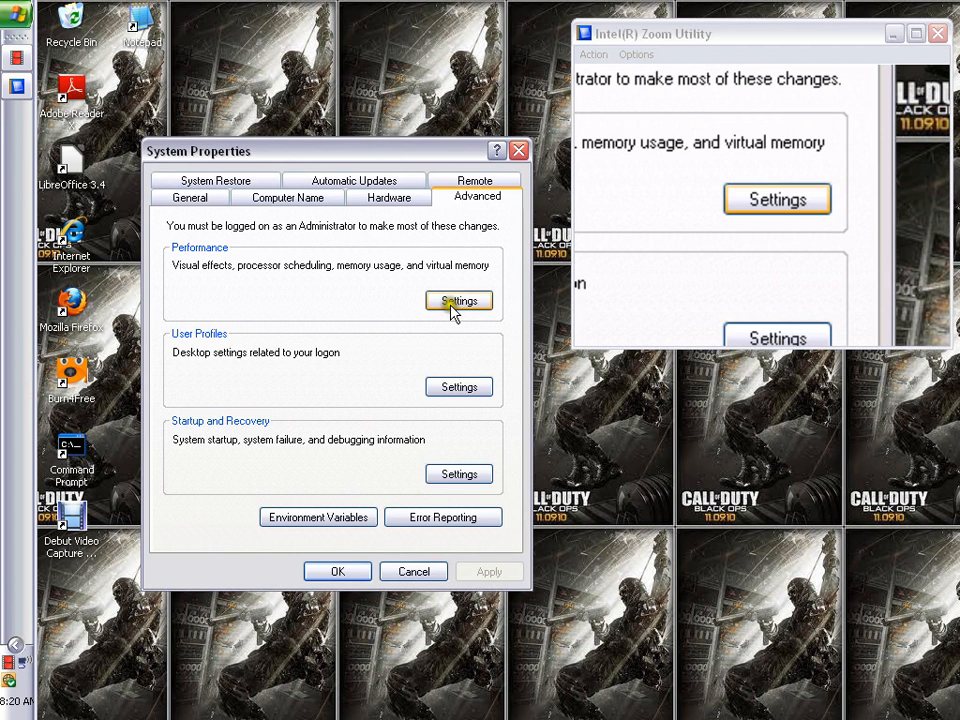
# Open Performance Options on its Advanced tab showing the 4095 MB paging file
pyautogui.click(458, 301)
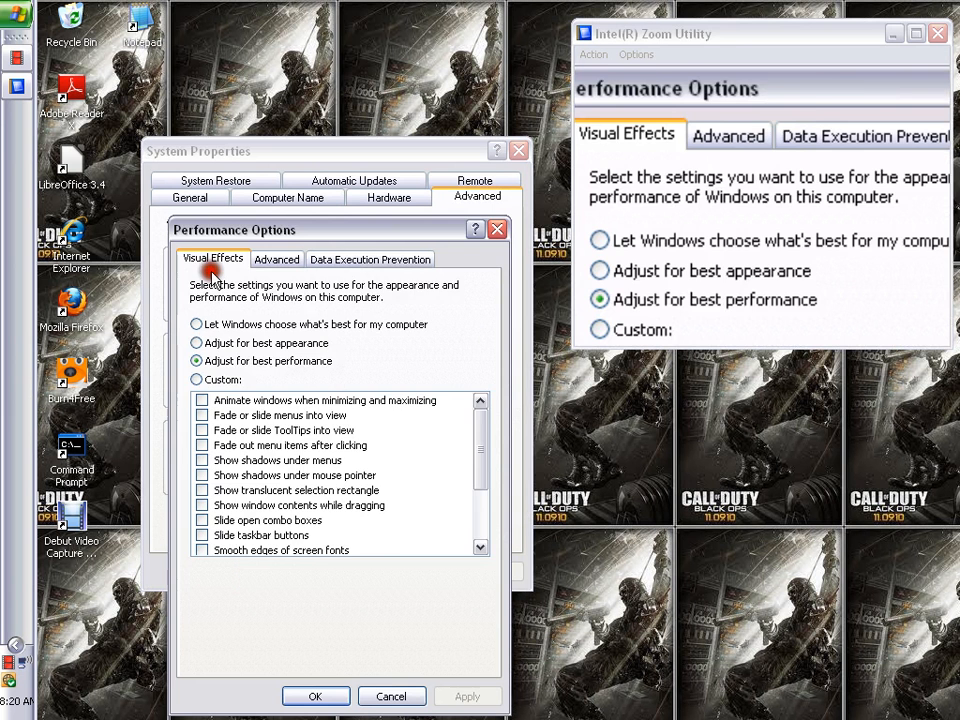
pyautogui.click(276, 259)
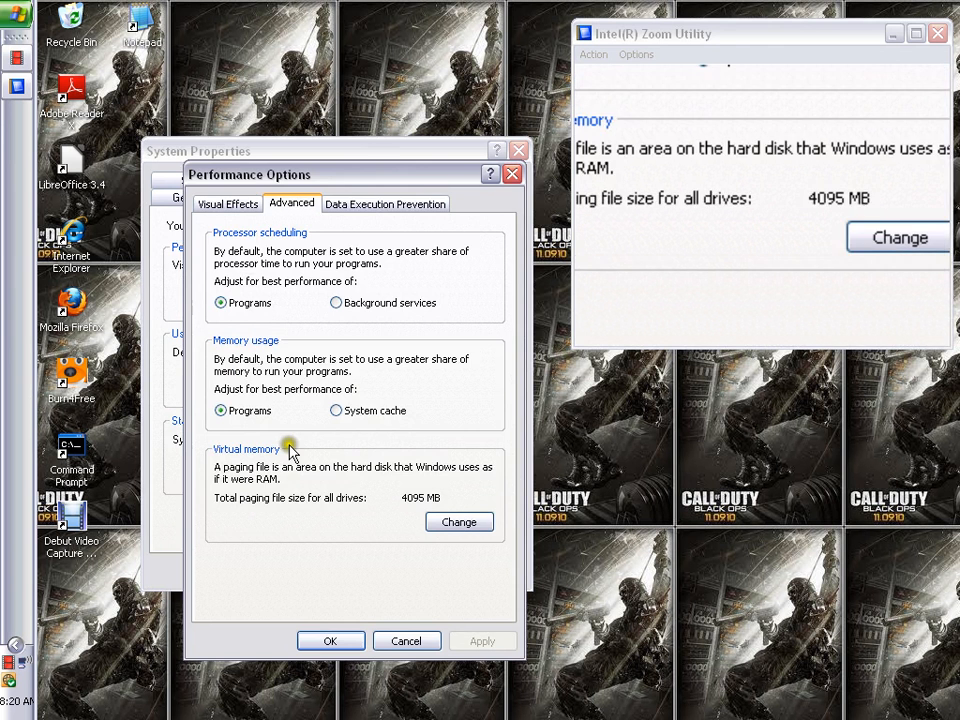
# Close the Performance Options and System Properties windows to return to the desktop
pyautogui.click(459, 521)
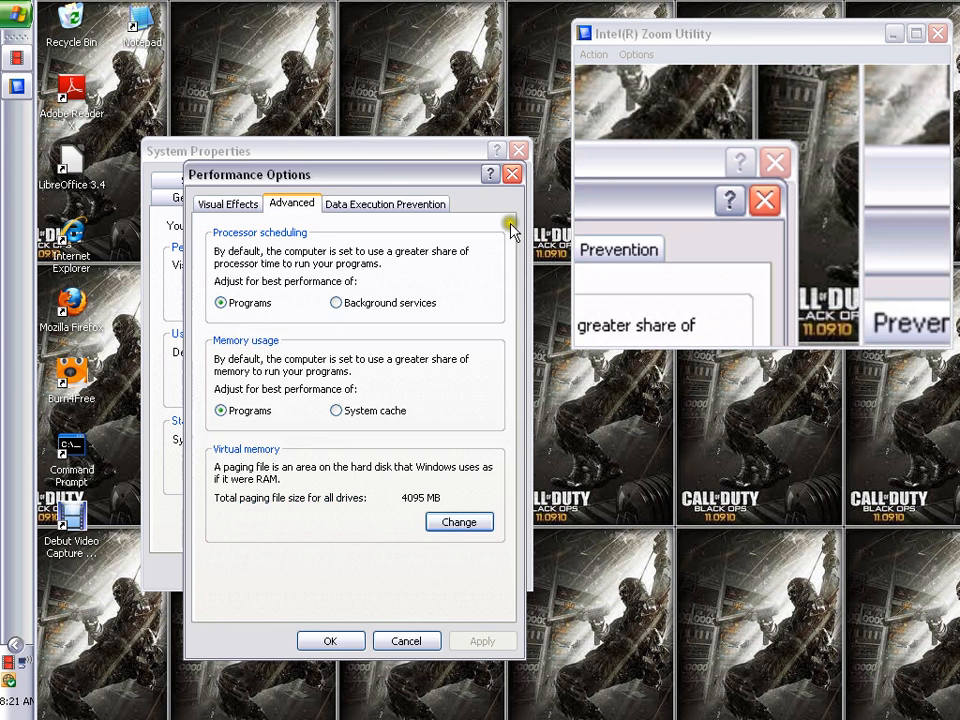
pyautogui.click(511, 173)
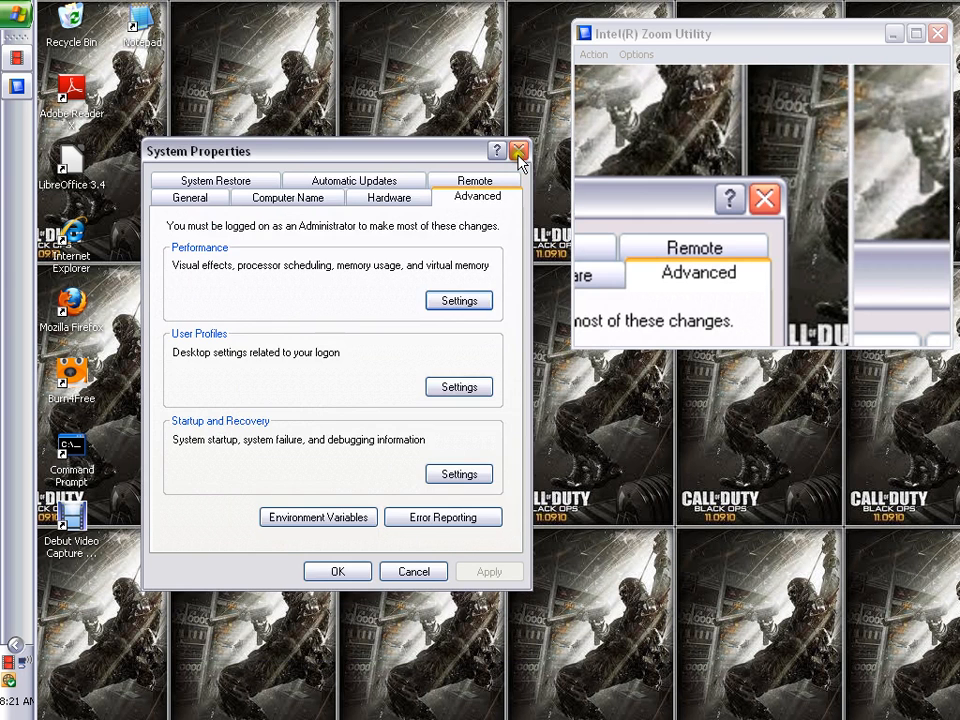
pyautogui.click(516, 151)
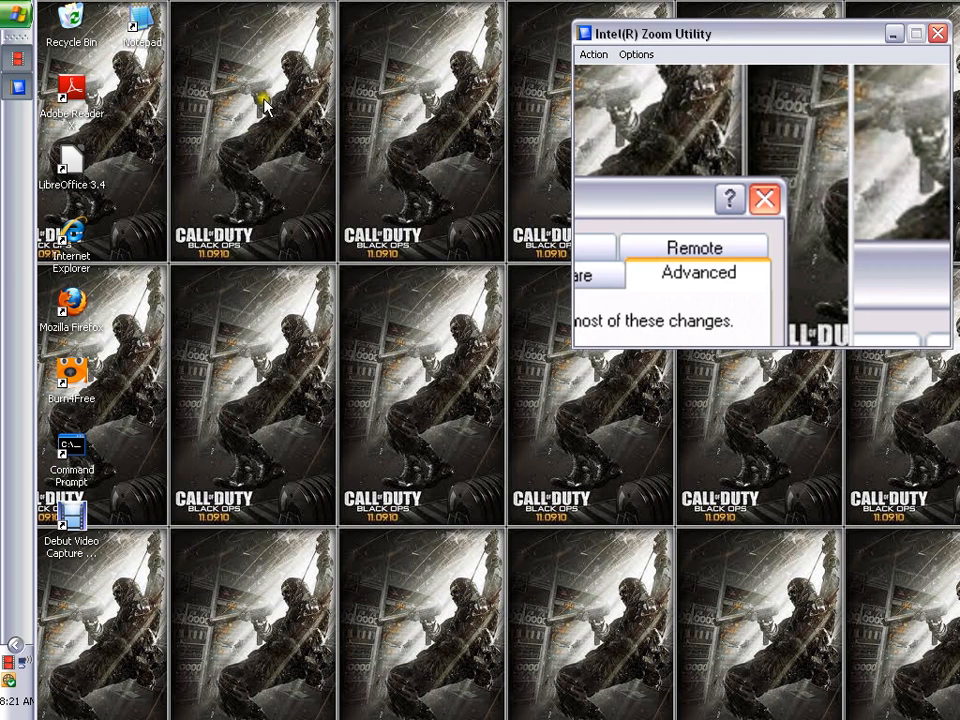